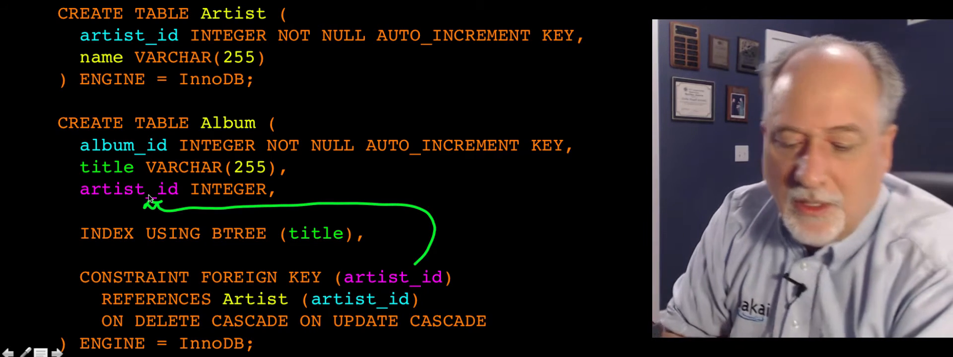
mouse_move(348, 309)
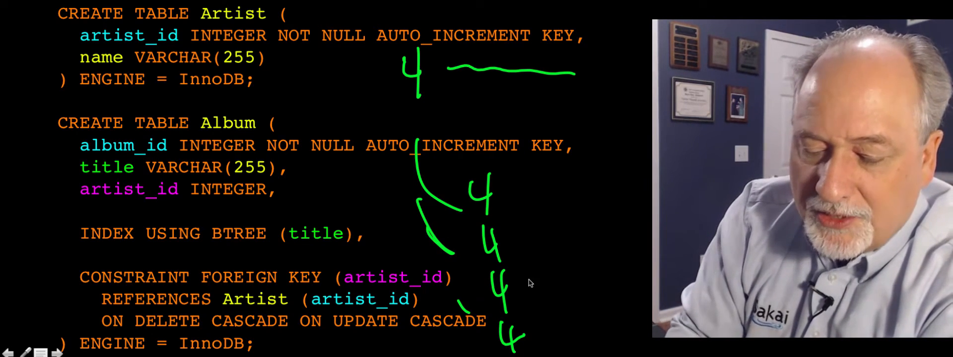
mouse_move(389, 67)
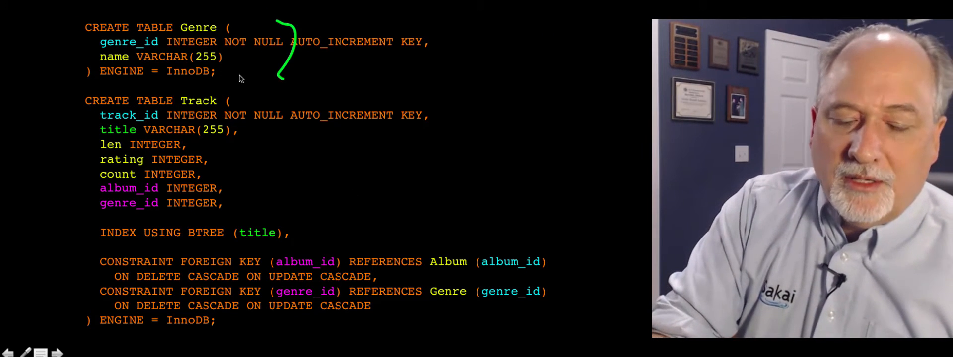
mouse_move(236, 155)
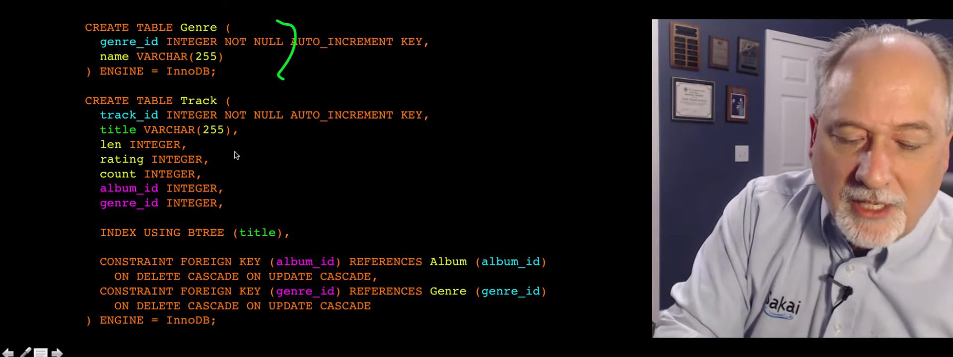
- Advance to the phpMyAdmin slide entering CREATE TABLE Artist on the Music database
left_click_drag(249, 125, 220, 179)
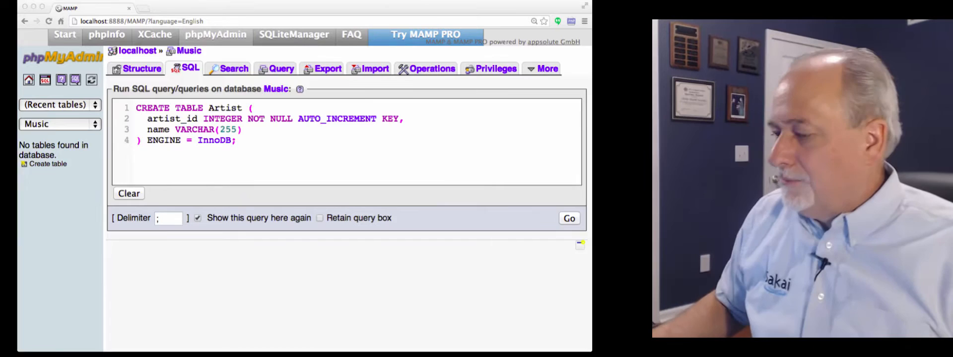
- Advance past the Artist and Track structure screenshots to the Led Zeppelin and AC/DC inserts
left_click(568, 219)
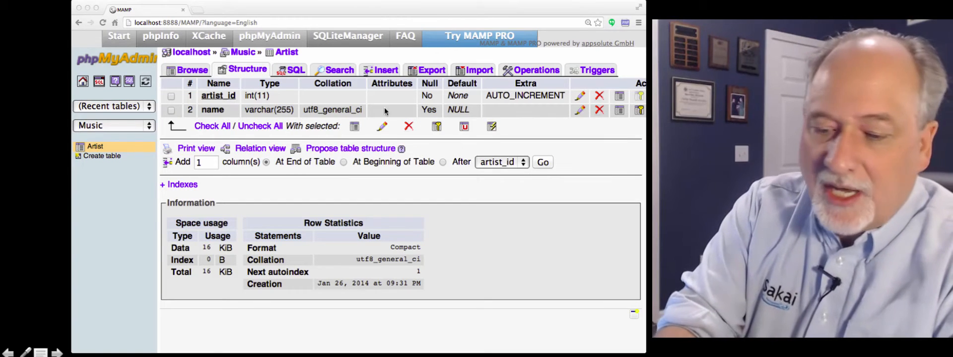
mouse_move(511, 101)
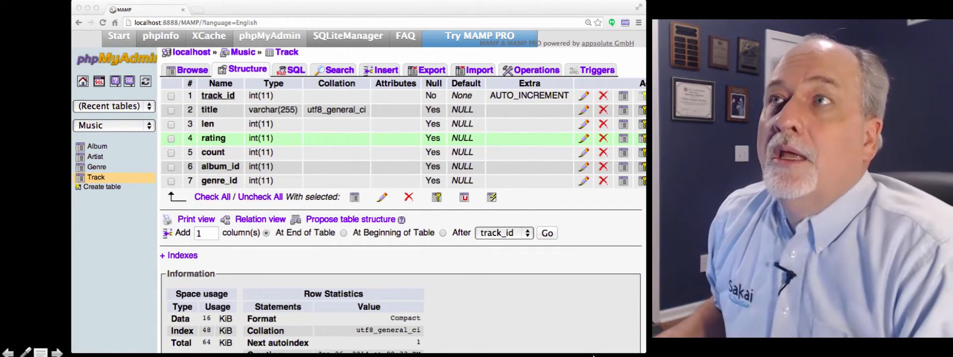
left_click(293, 70)
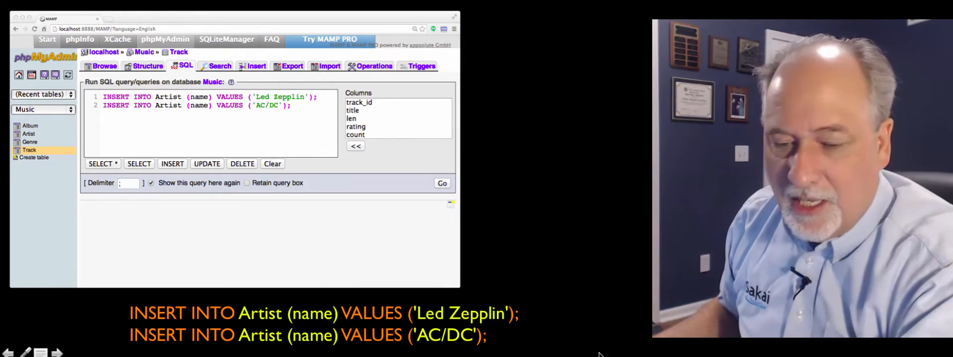
- Show the two INSERT INTO Artist statements and the Artist Browse tab listing both rows
left_click(442, 184)
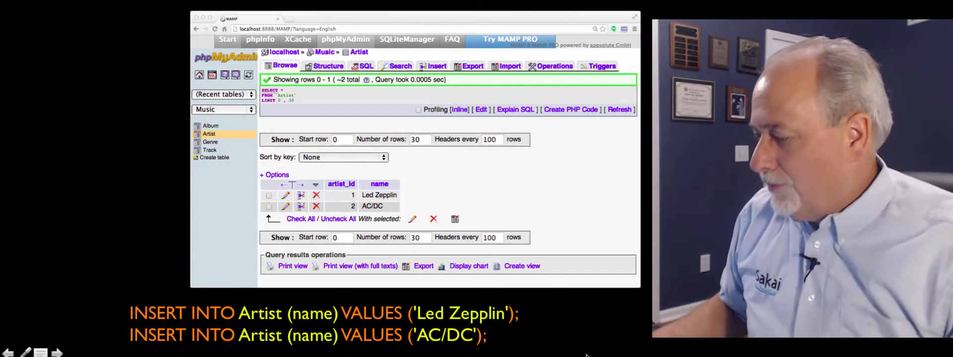
left_click(210, 142)
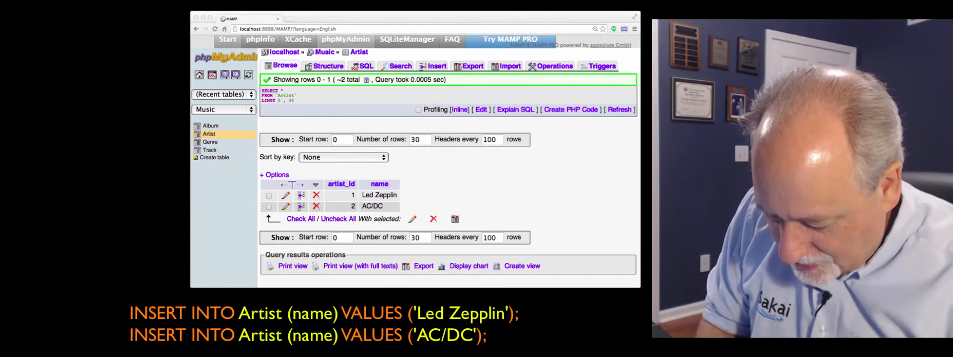
- Advance to the Genre inserts with Rock and Metal, then to the Album inserts slide
left_click(209, 141)
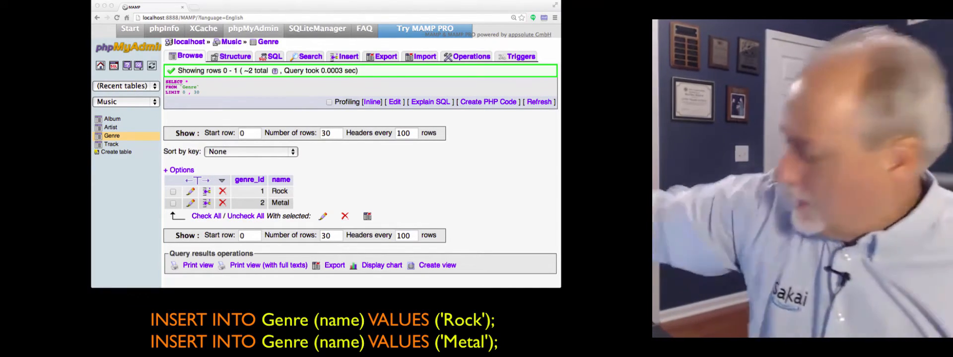
left_click(112, 119)
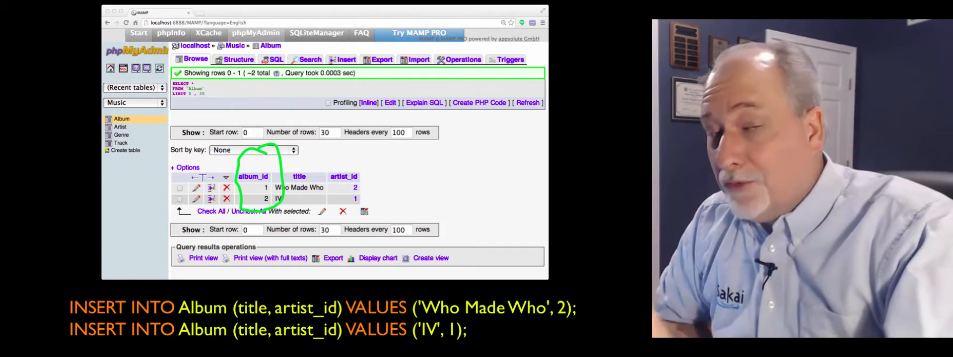
mouse_move(377, 158)
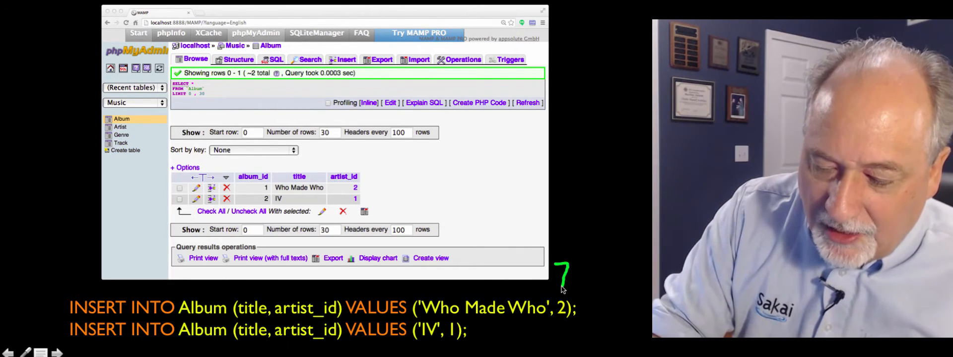
mouse_move(556, 273)
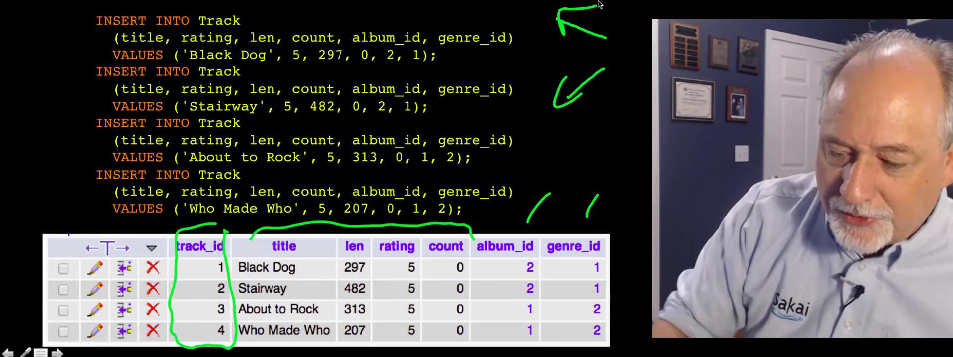
mouse_move(480, 277)
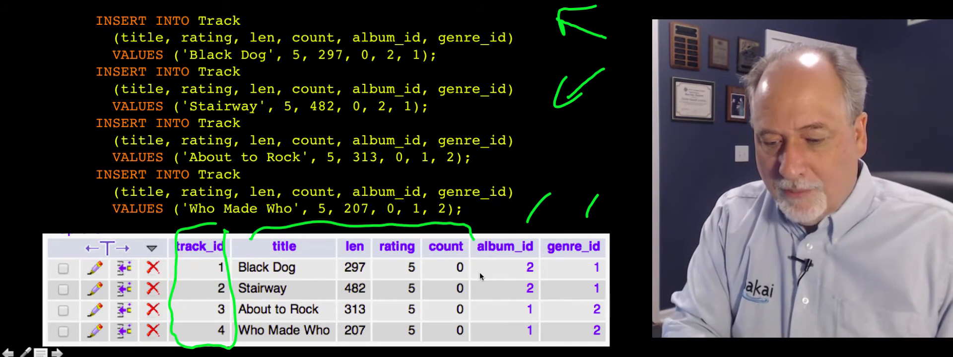
mouse_move(491, 237)
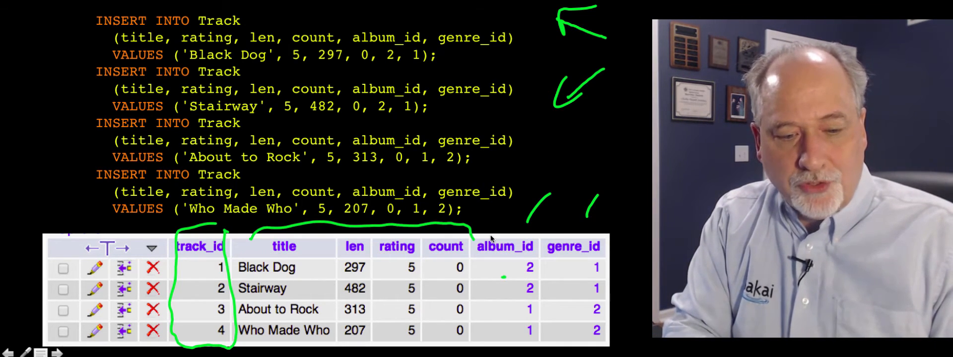